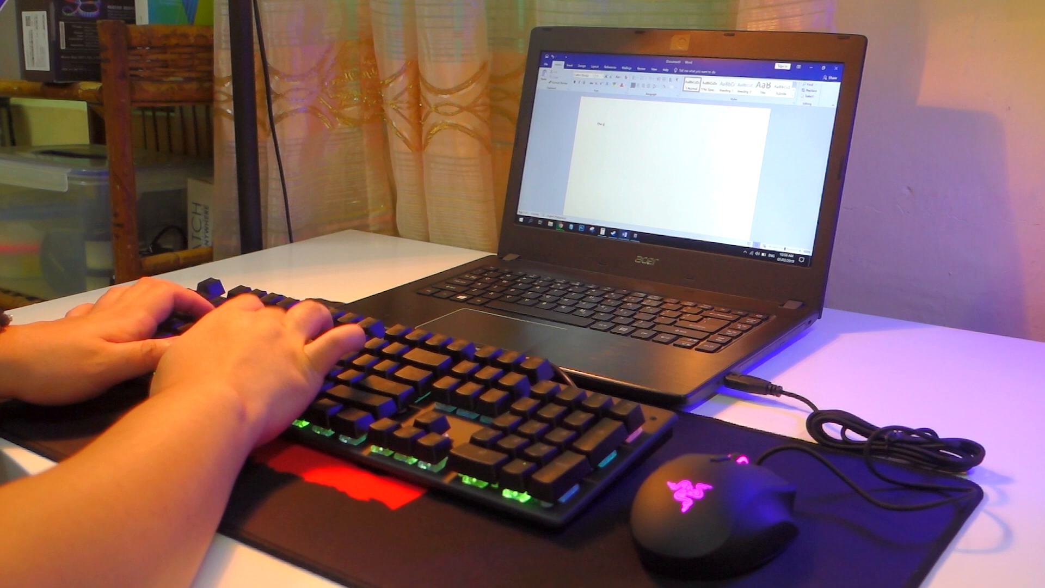
{"action": "type", "text": "The quick brown fox jumps over the lazy dog"}
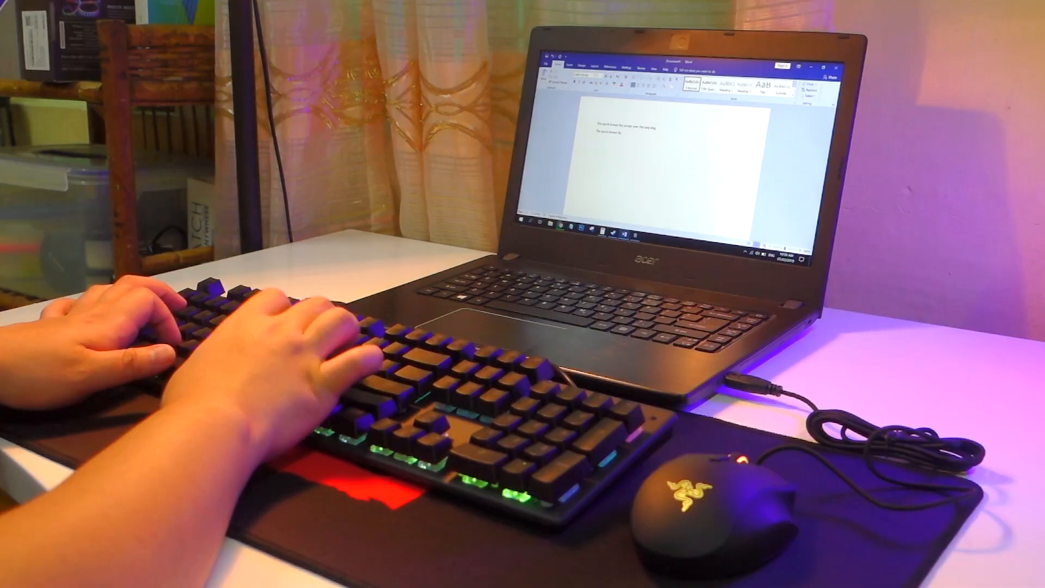